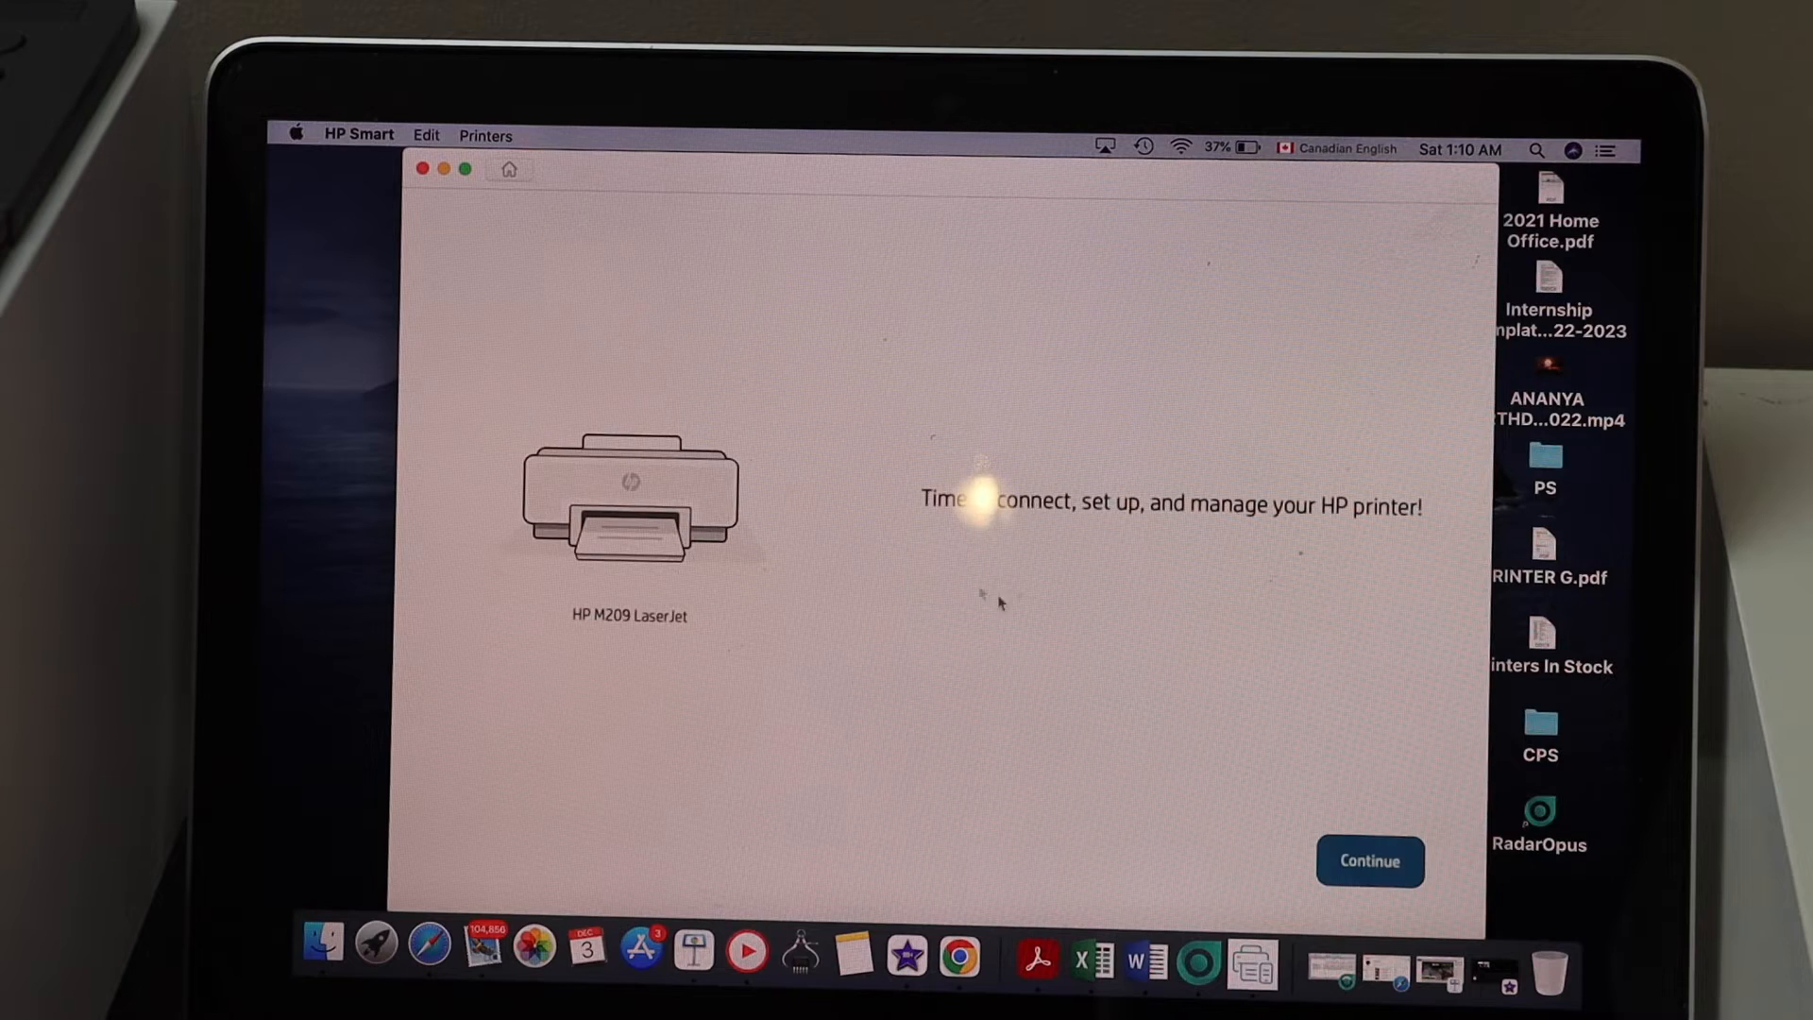
# - Start setup of the HP M209 LaserJet from the welcome screen
pyautogui.click(1369, 861)
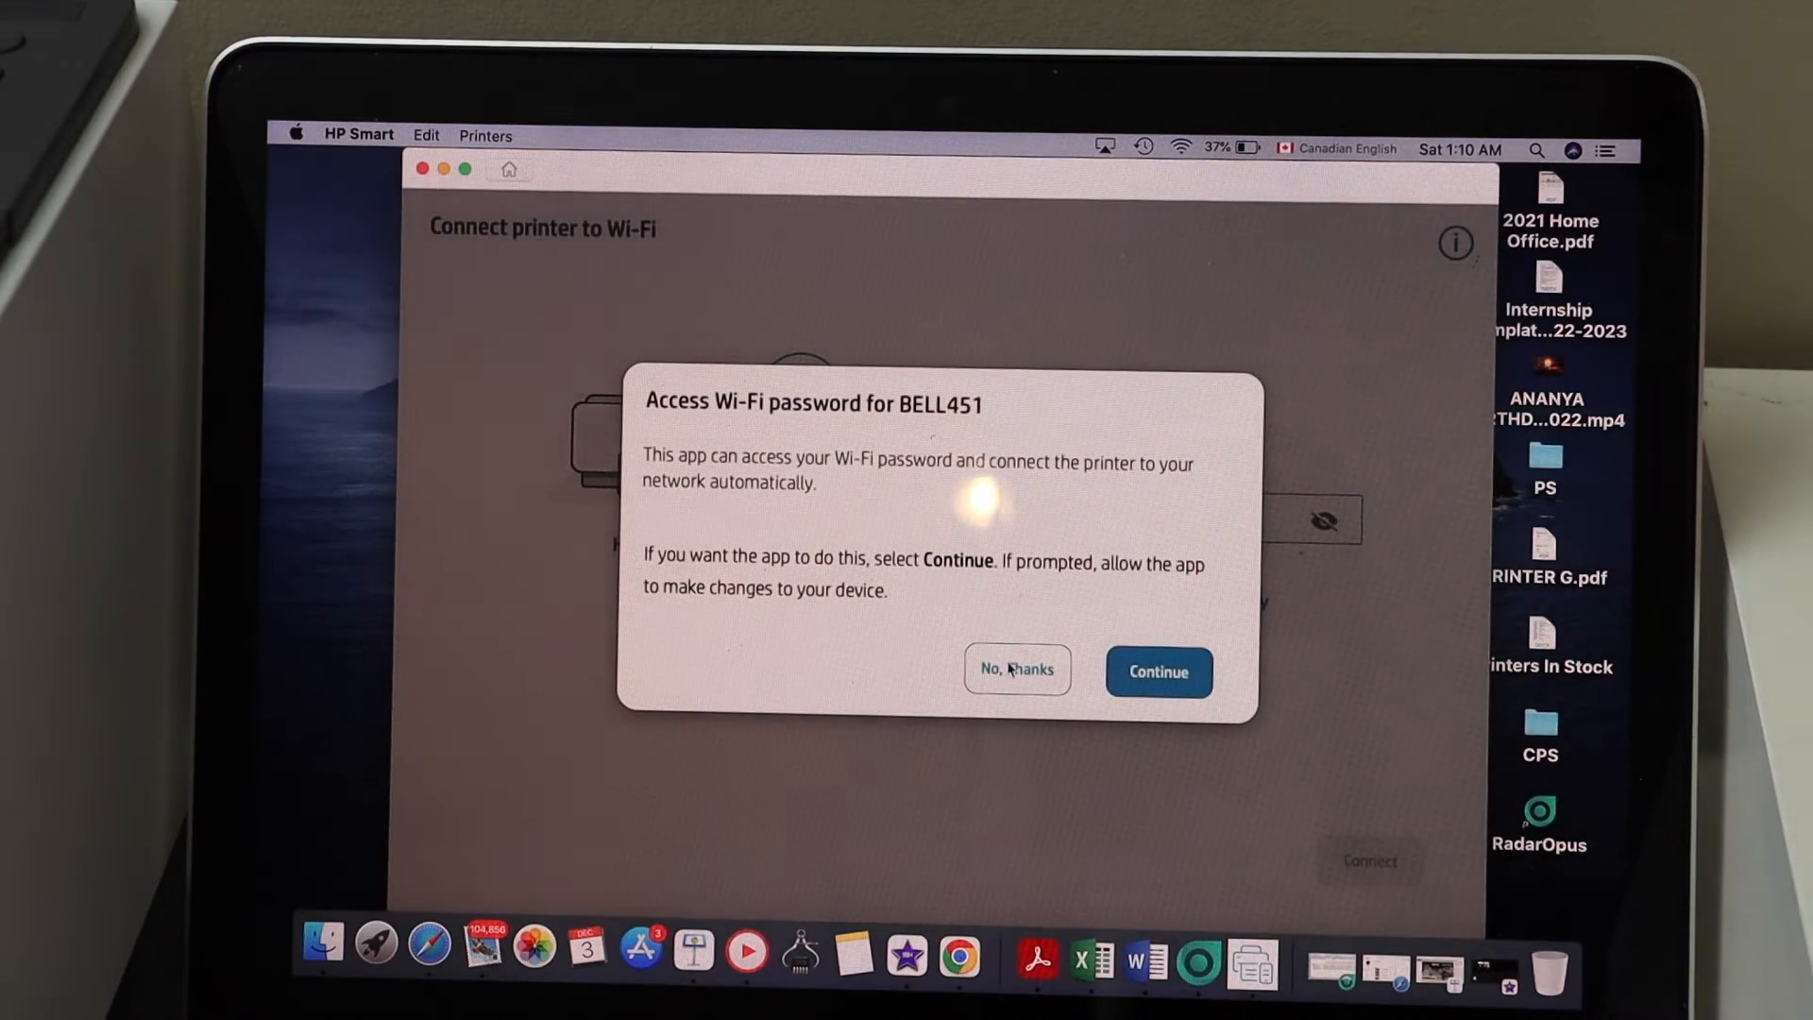
pyautogui.moveTo(1088, 606)
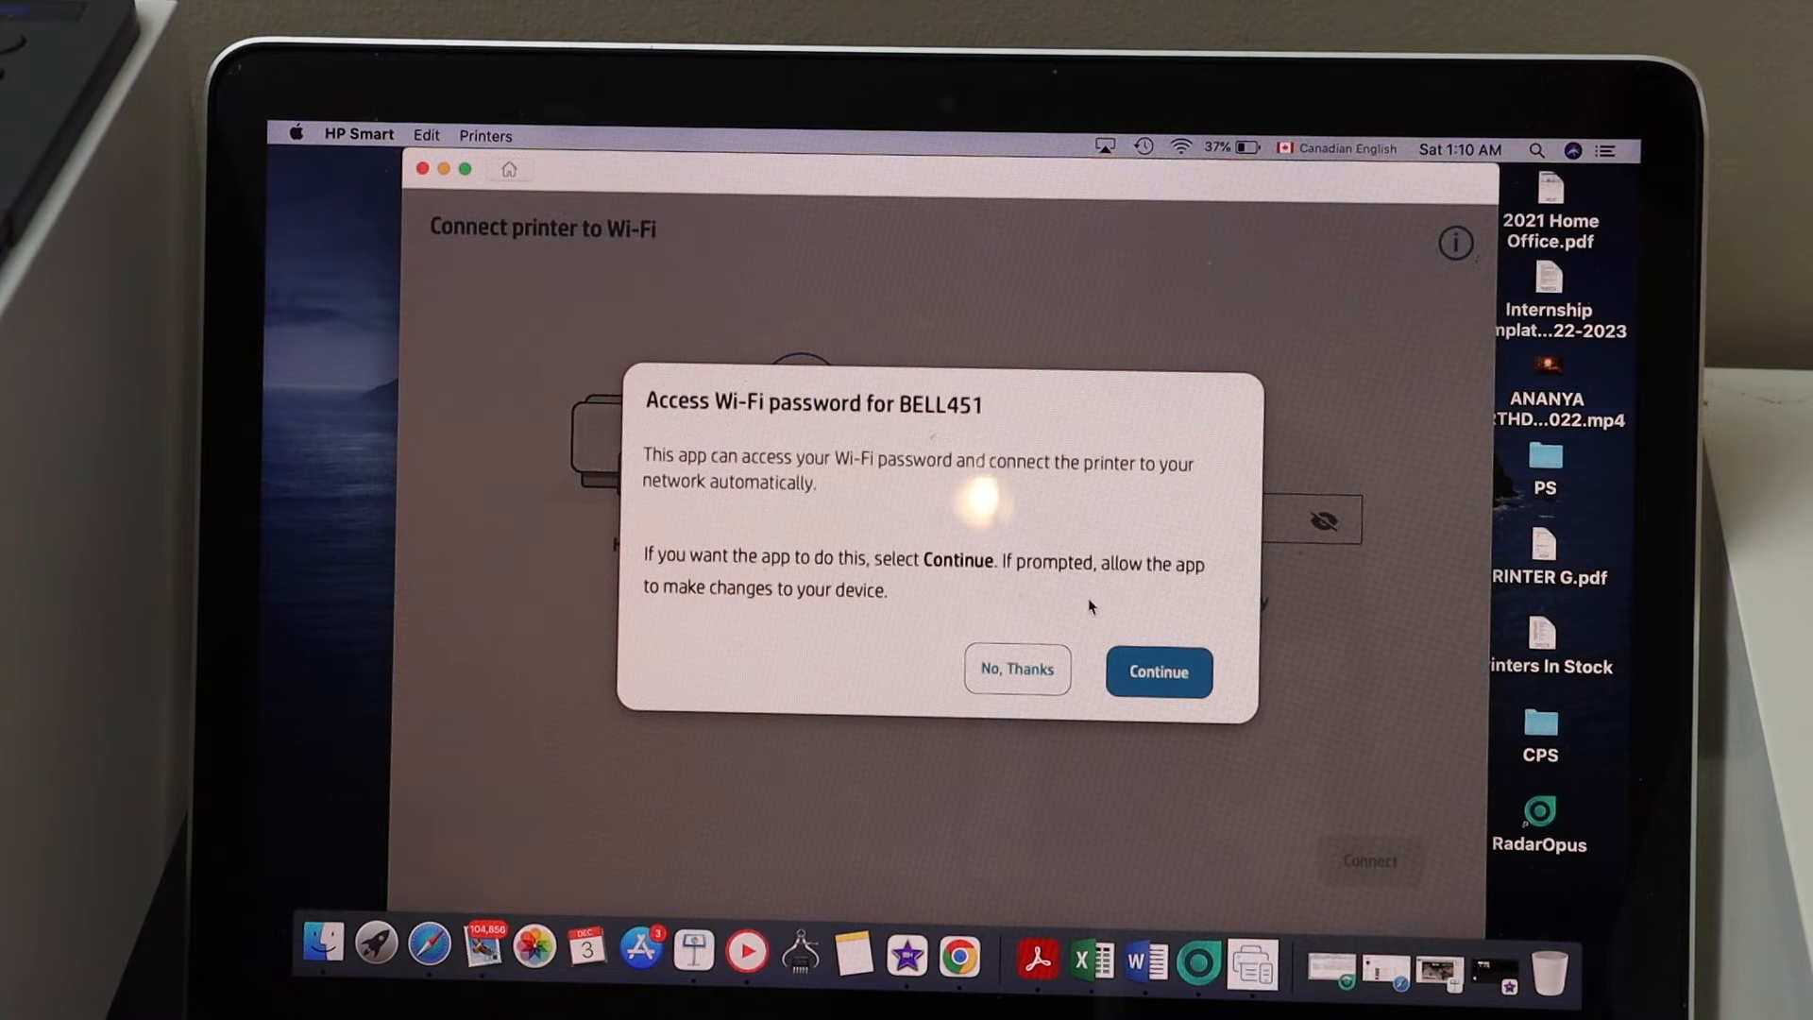
# - Allow HP Smart to use the saved BELL451 Wi-Fi password to connect the printer
pyautogui.click(1158, 672)
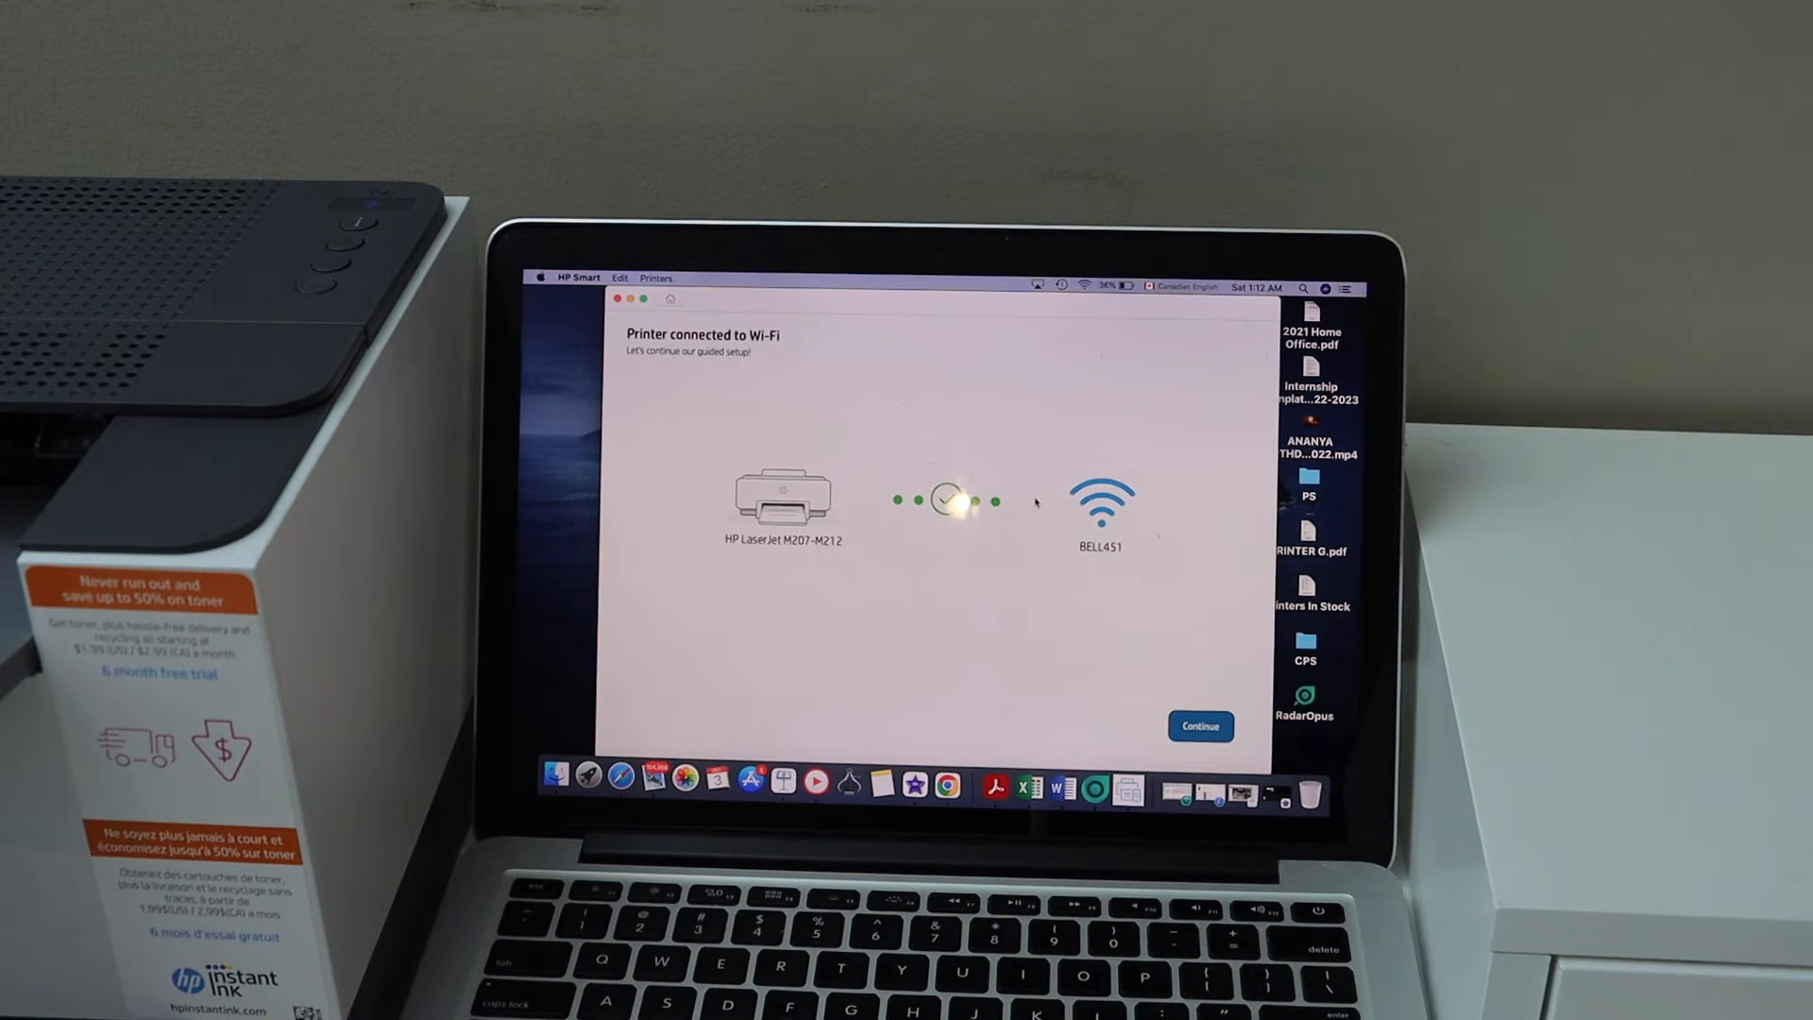
pyautogui.moveTo(1222, 657)
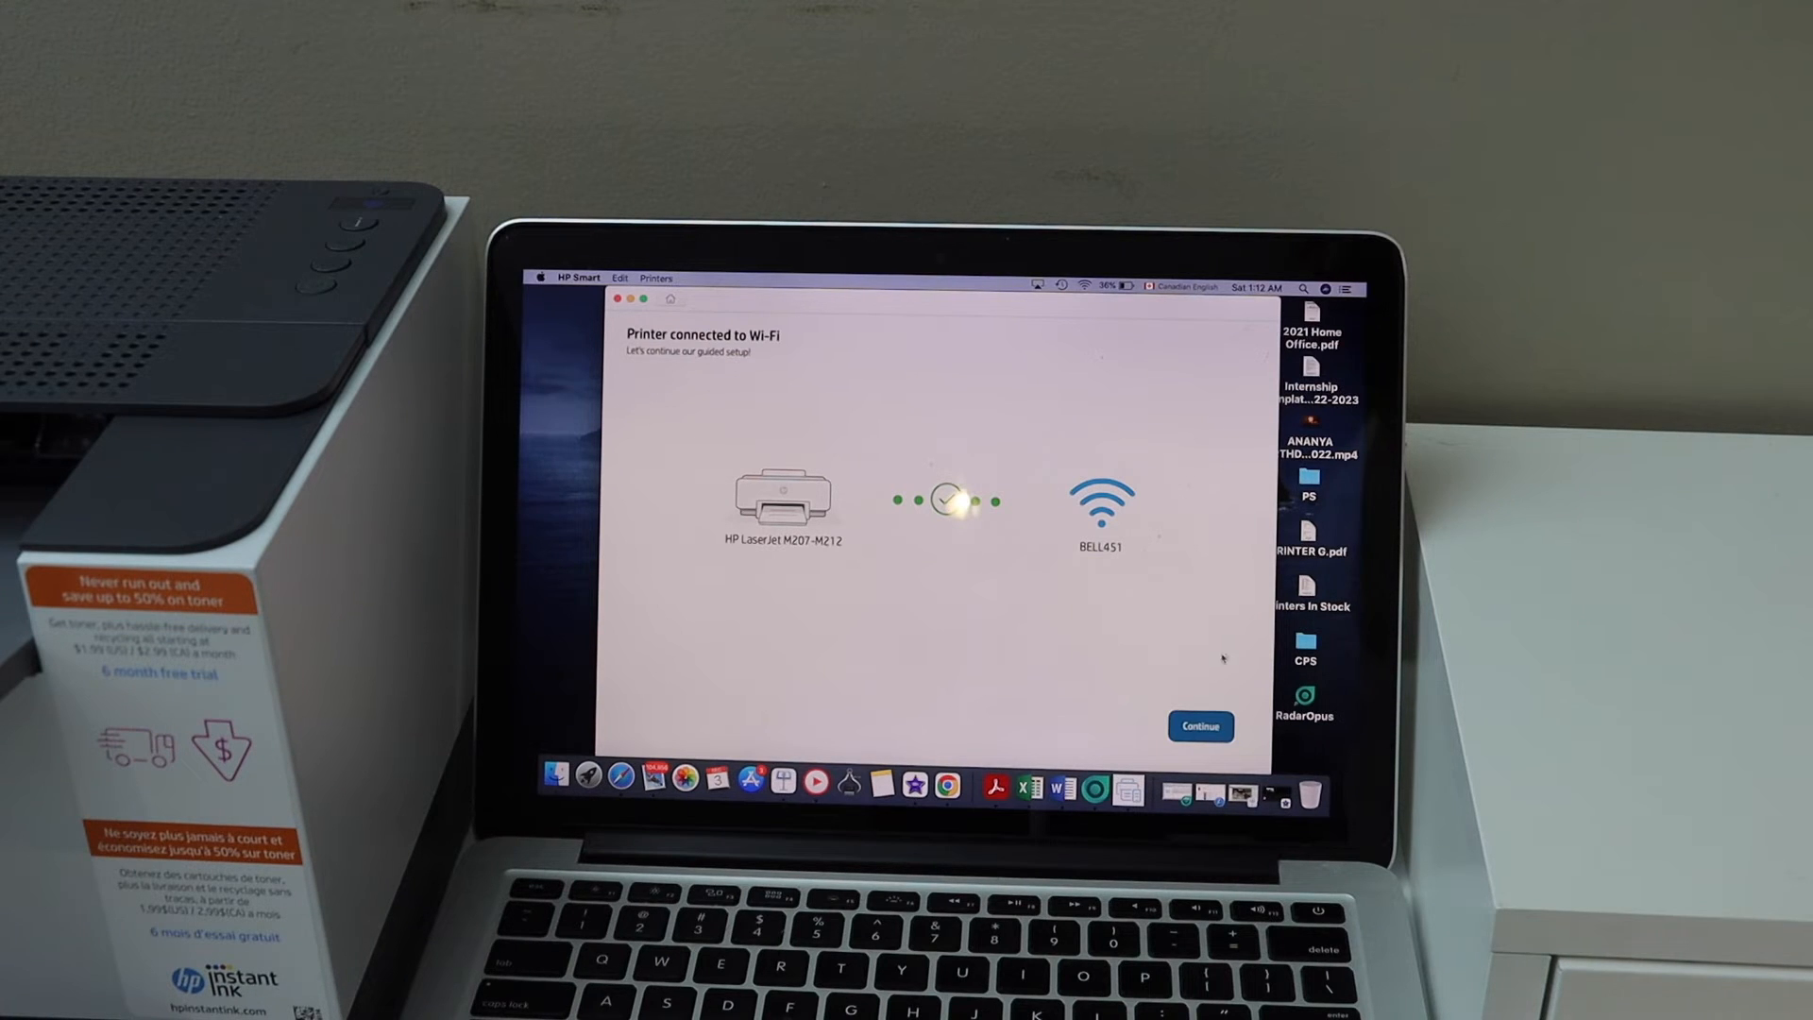
# - Confirm the Wi-Fi connection and acknowledge the 'Printer installed' success alert
pyautogui.click(1199, 725)
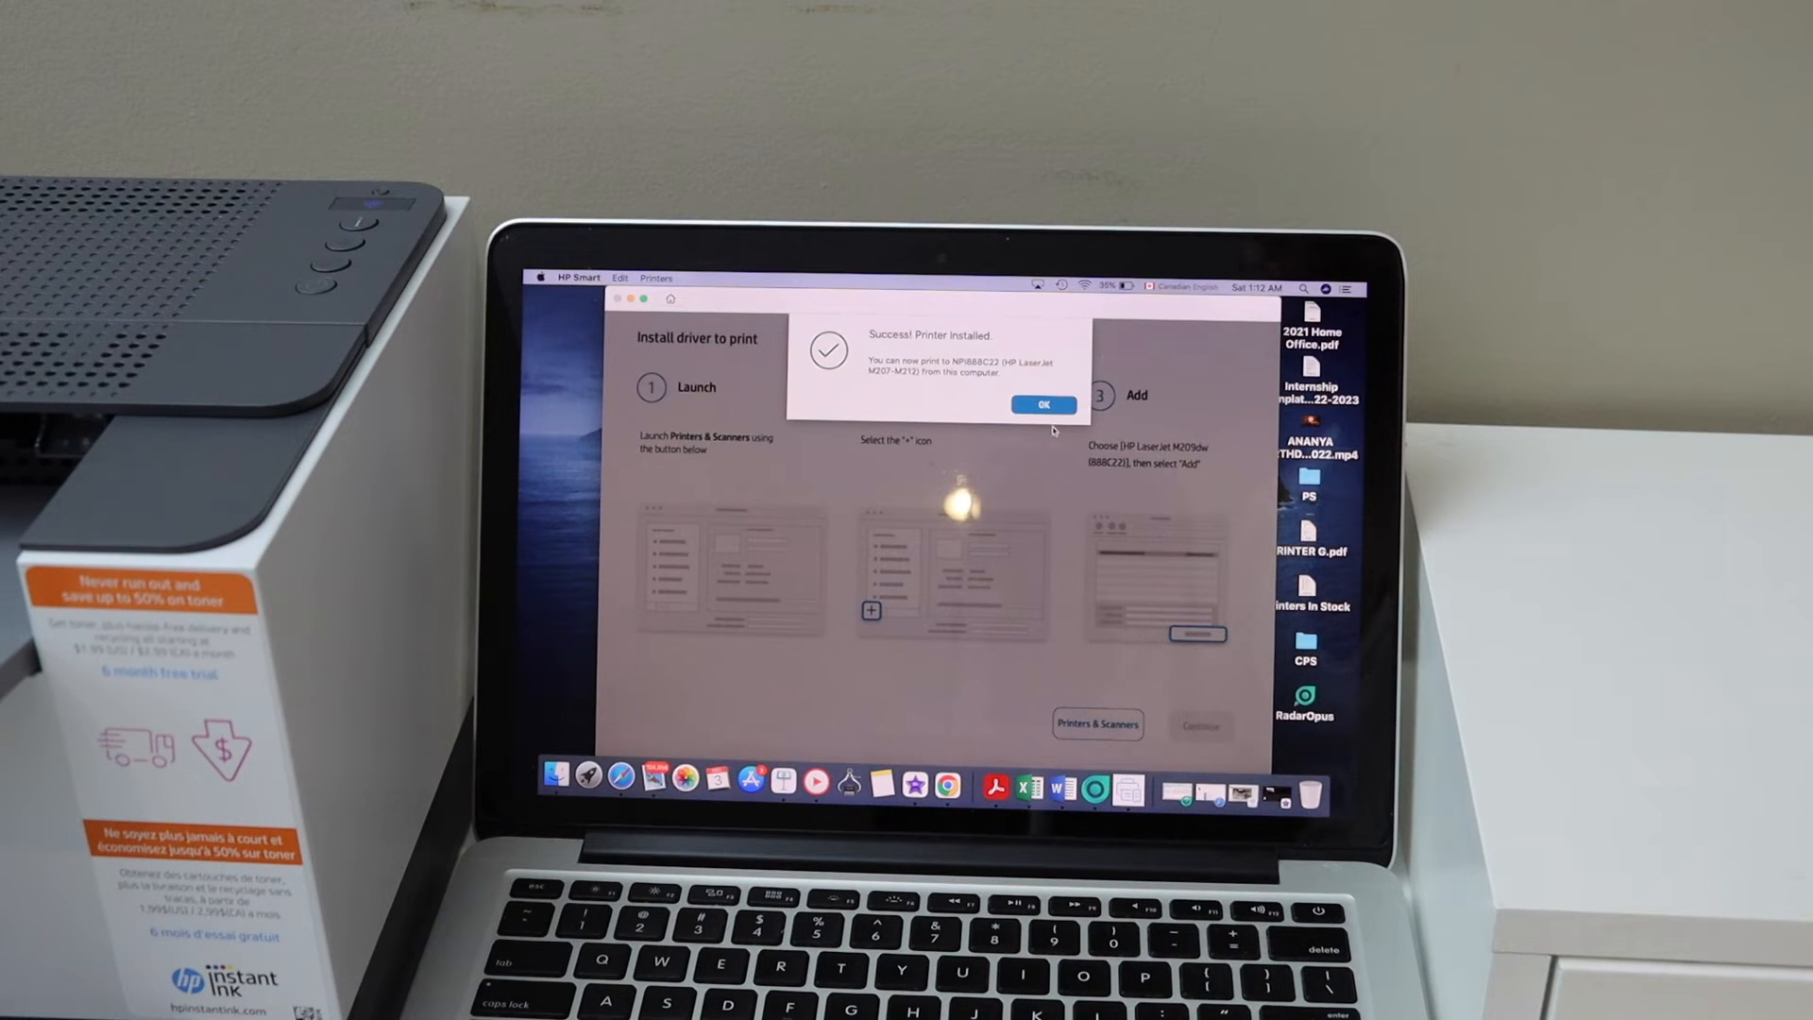
pyautogui.click(1042, 404)
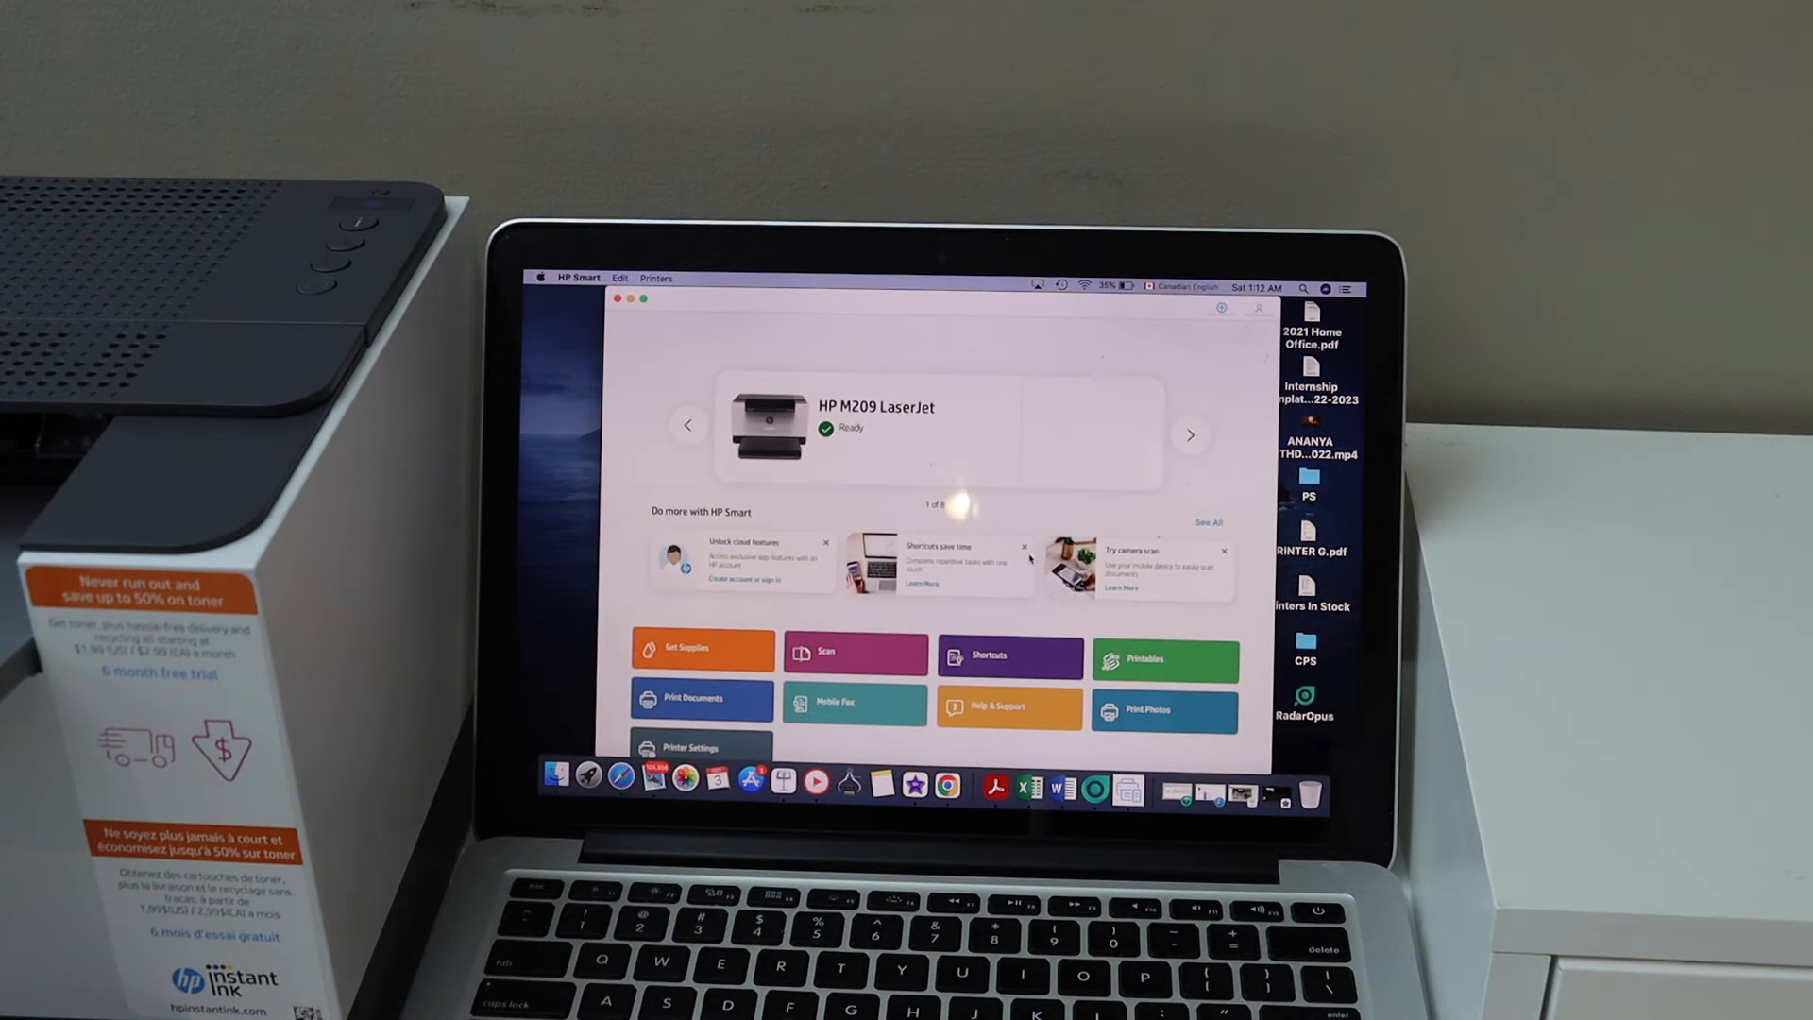